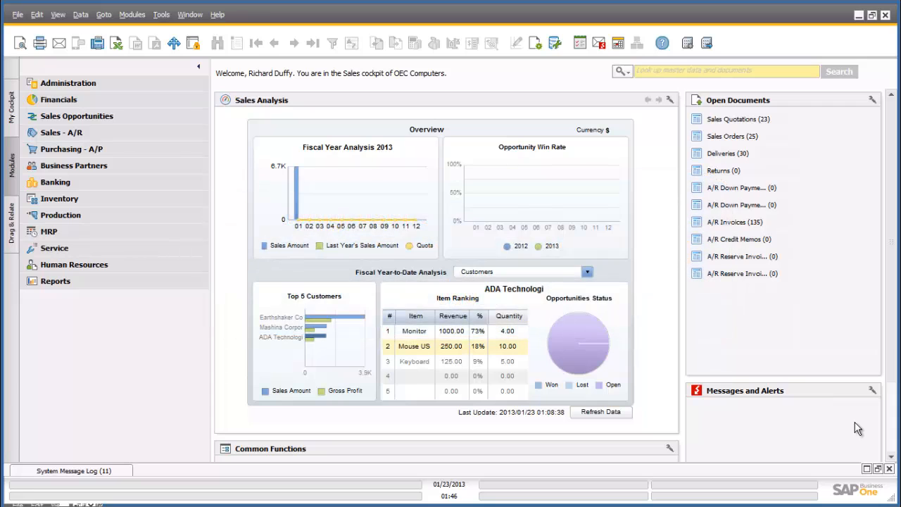
Browse to General Authorizations under System Initialization, then close it without saving.
click(68, 82)
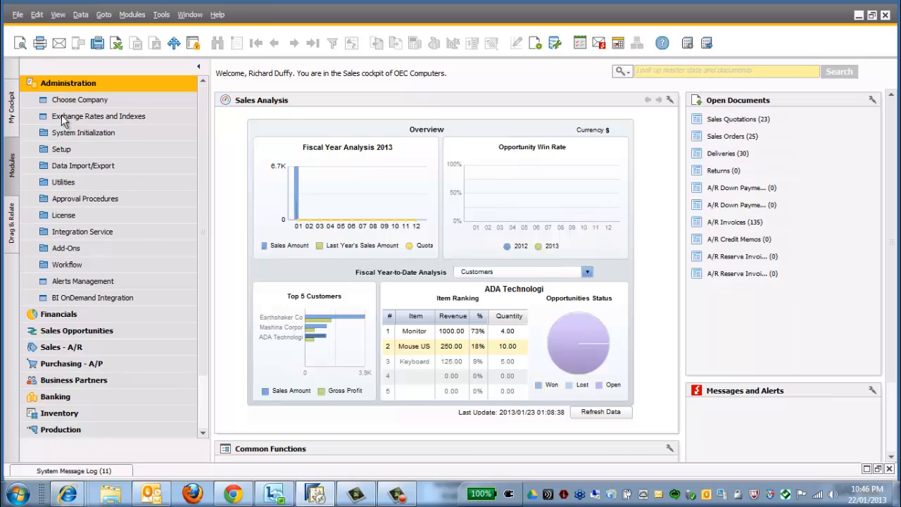
click(82, 132)
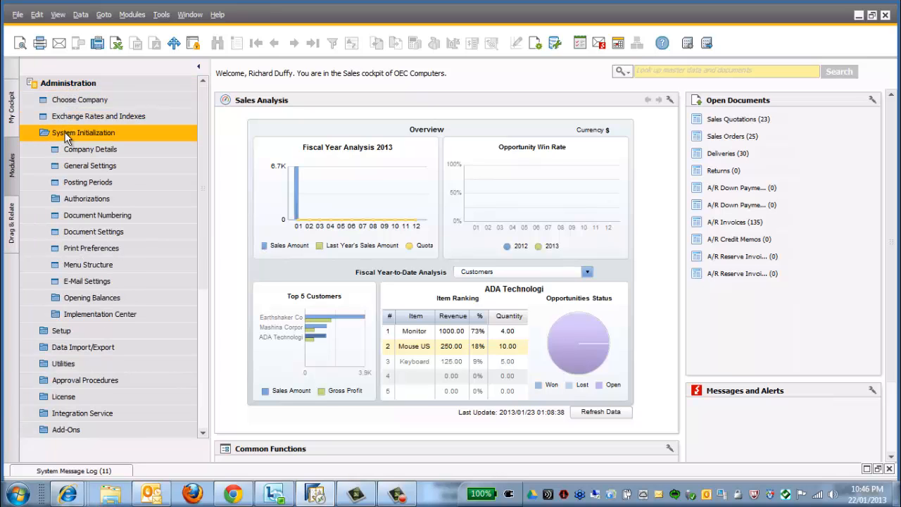
click(87, 199)
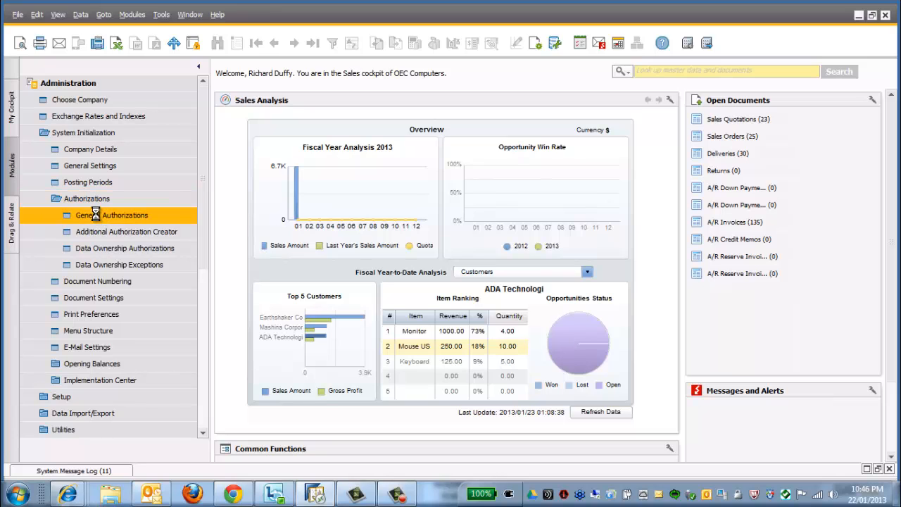
click(111, 214)
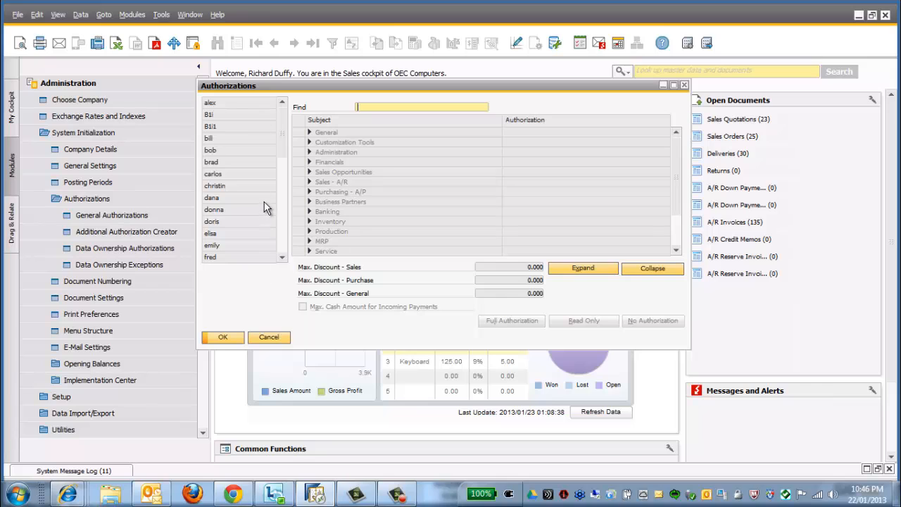
scroll(down, 3)
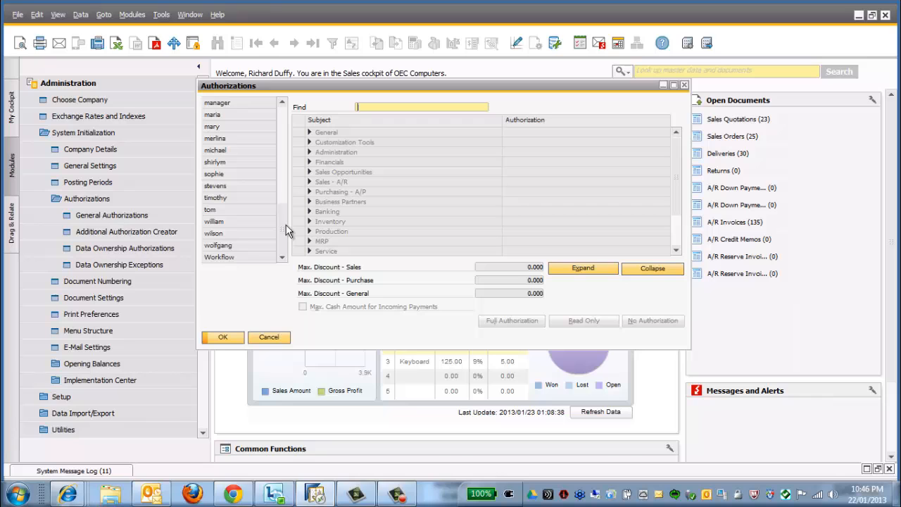
click(268, 337)
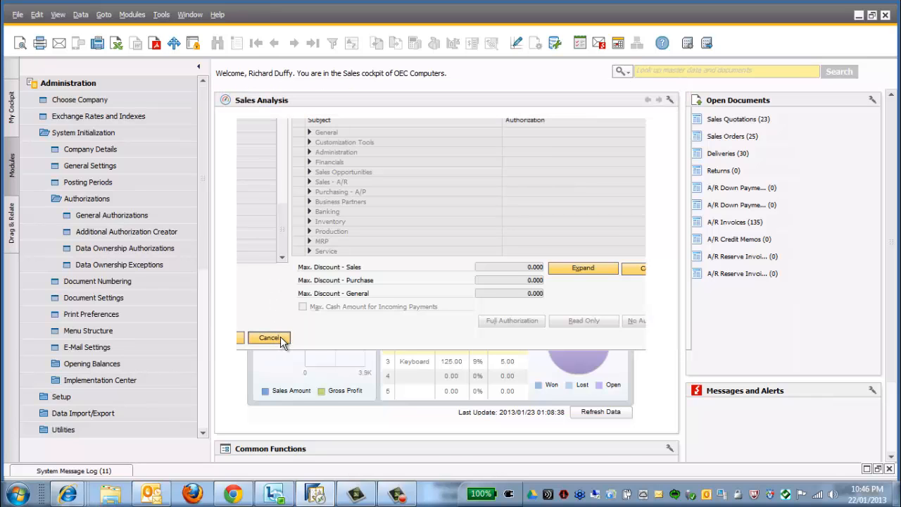
In General setup Users, enter user code W/house and a warehouse user name.
click(268, 338)
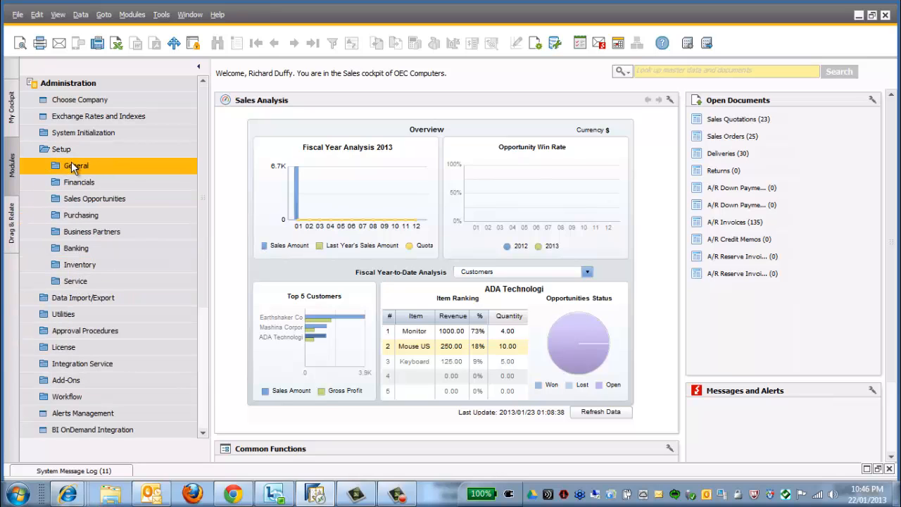
click(85, 182)
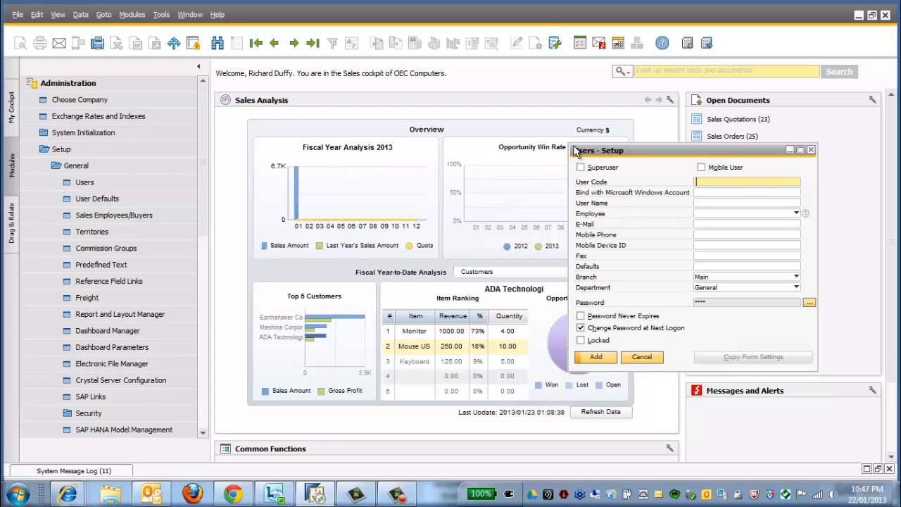
text(w)
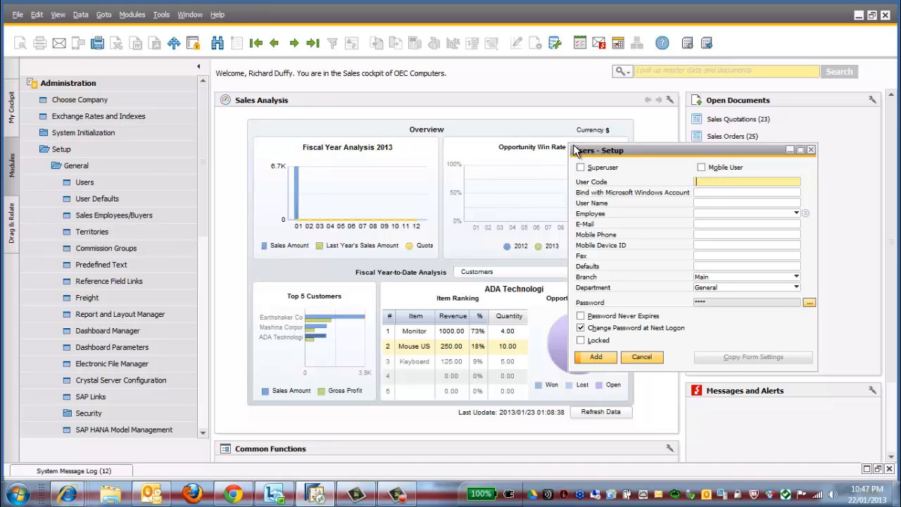
text(W)
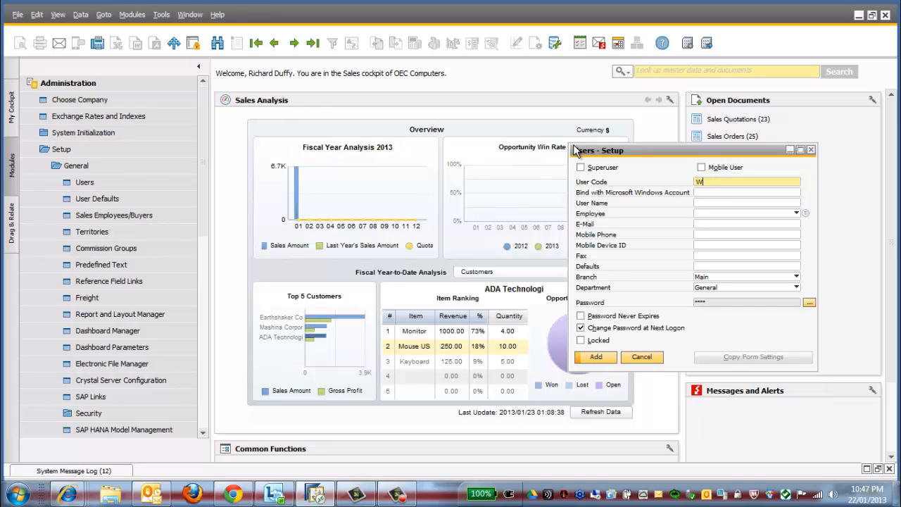
text(/house)
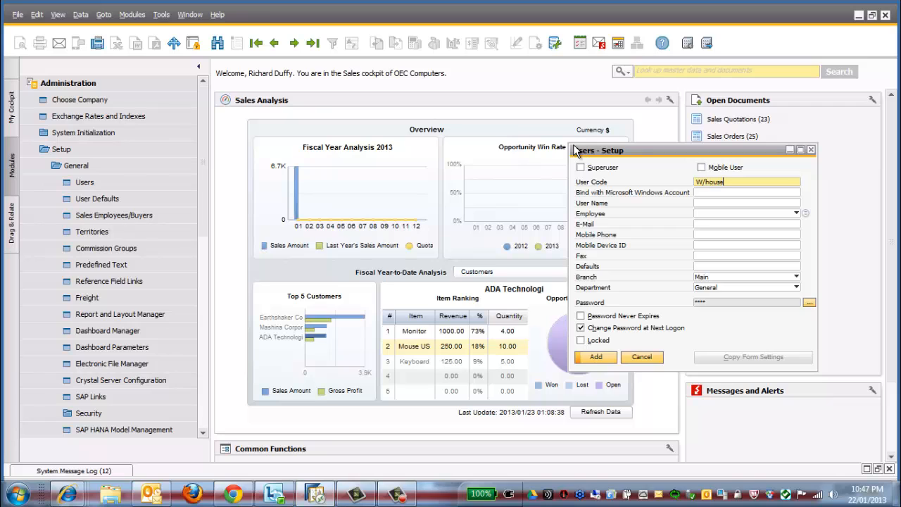
mouse_move(702, 207)
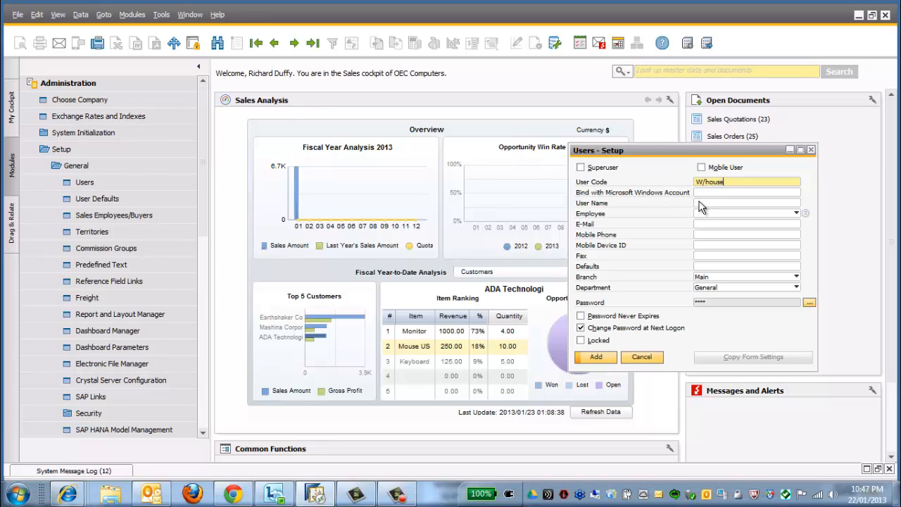
click(746, 203)
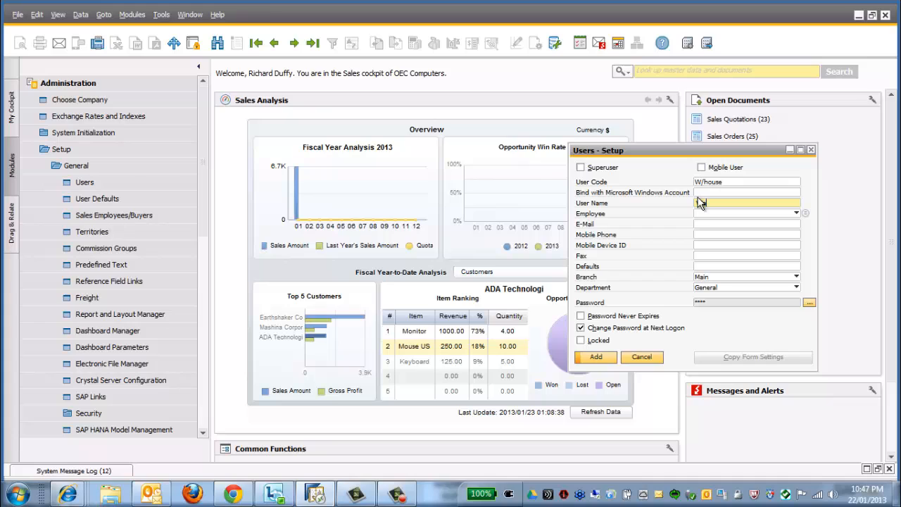
text(arehouse)
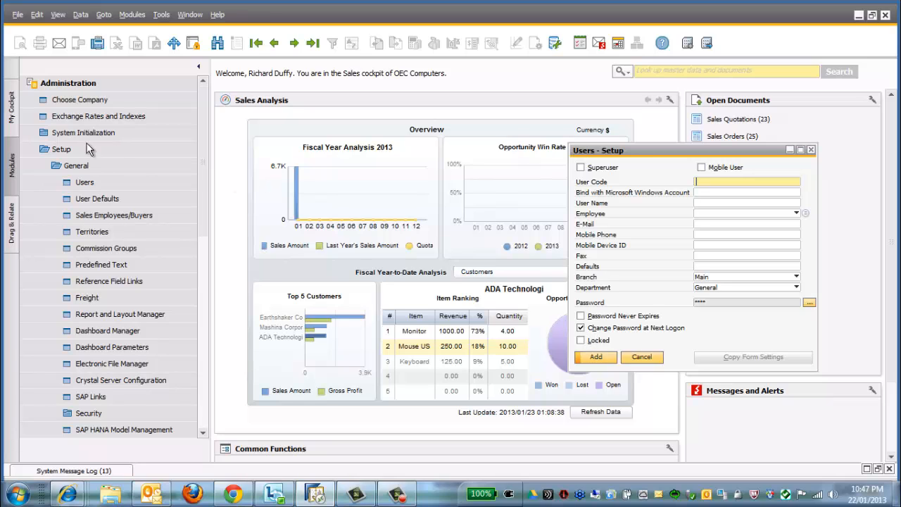
Open System Initialization > Authorizations > General Authorizations to view W/house's empty permissions.
click(62, 148)
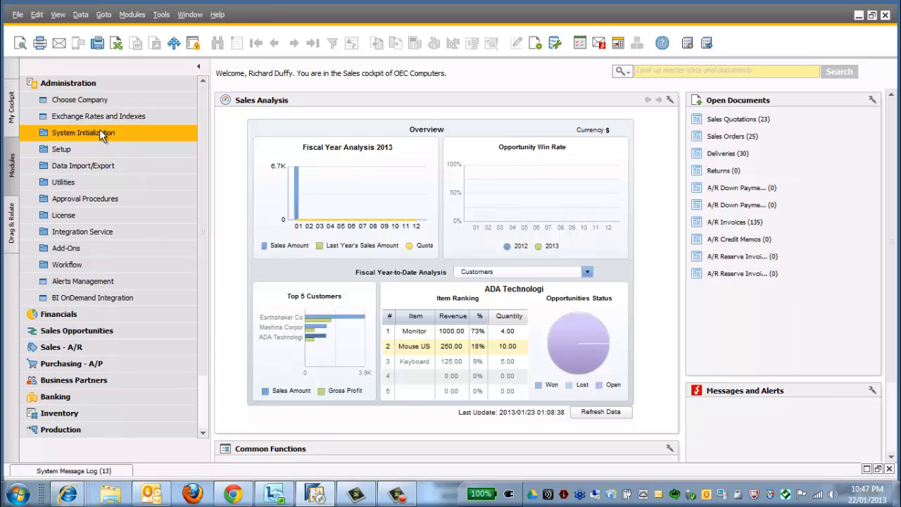
click(83, 132)
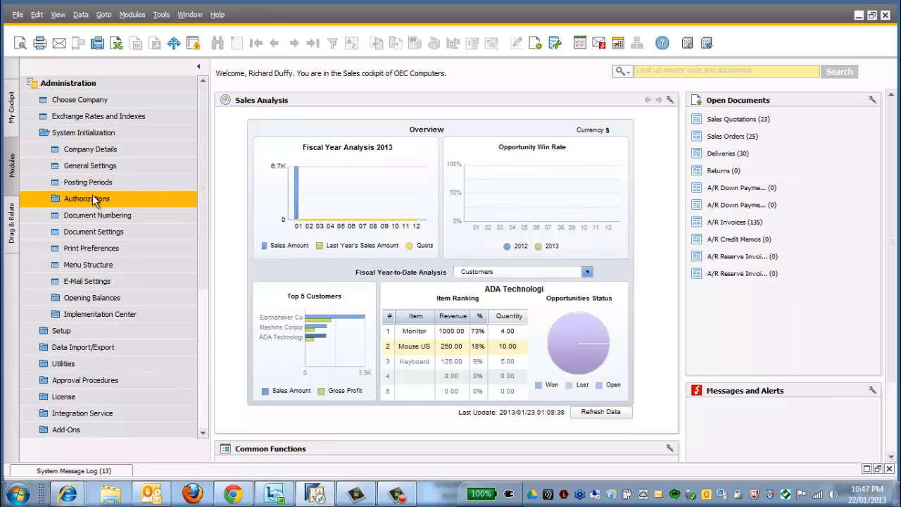
click(86, 198)
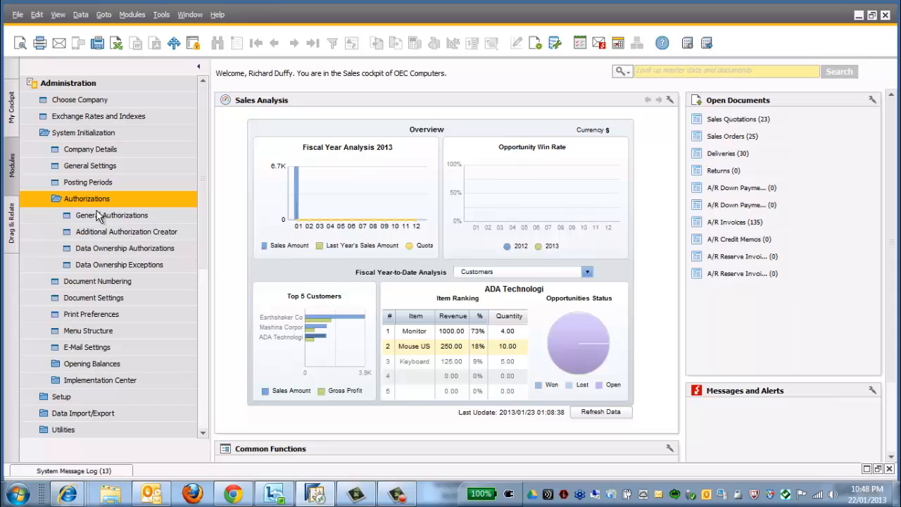
click(111, 215)
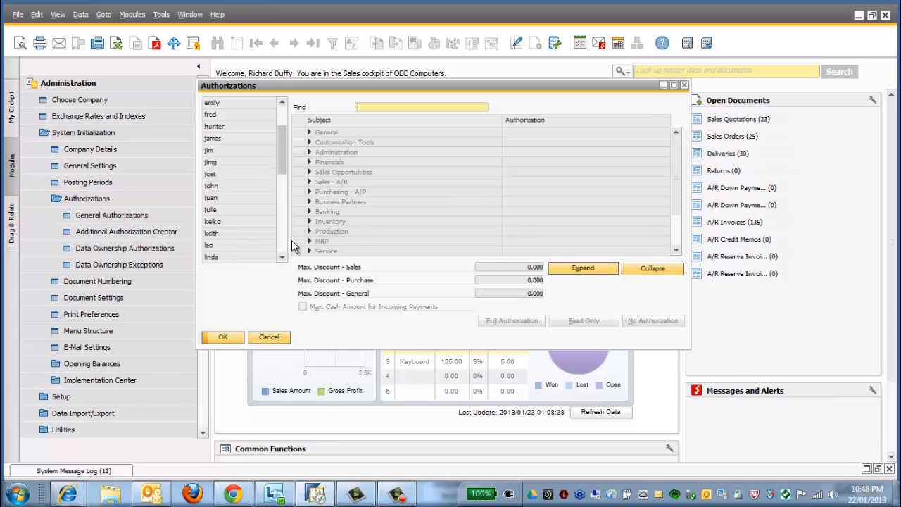
scroll(down, 3)
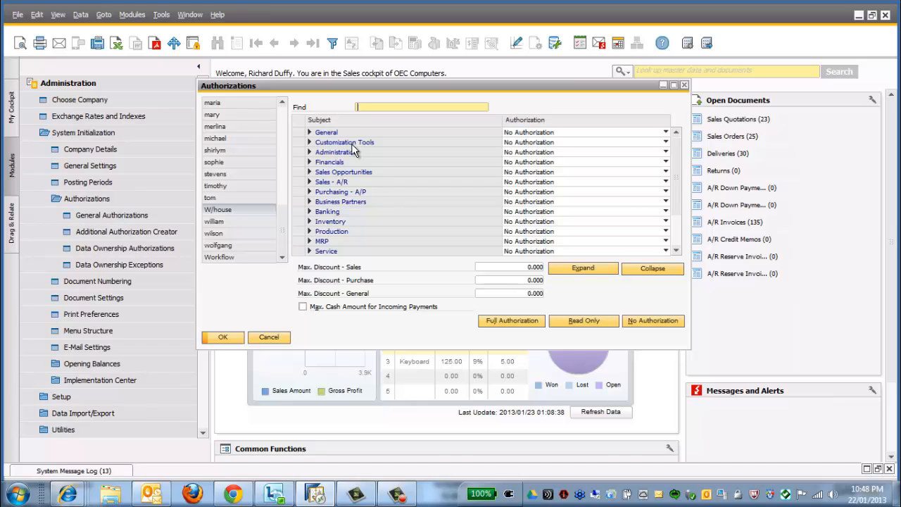
mouse_move(539, 331)
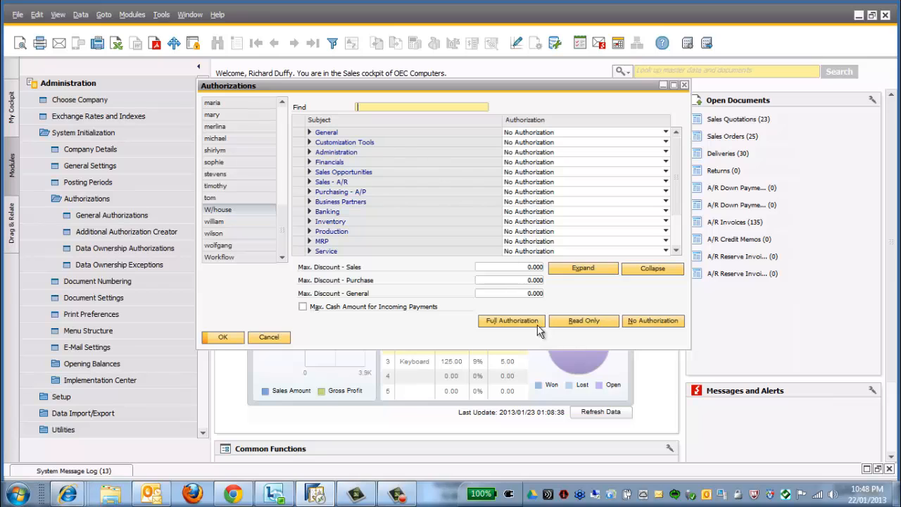
mouse_move(606, 324)
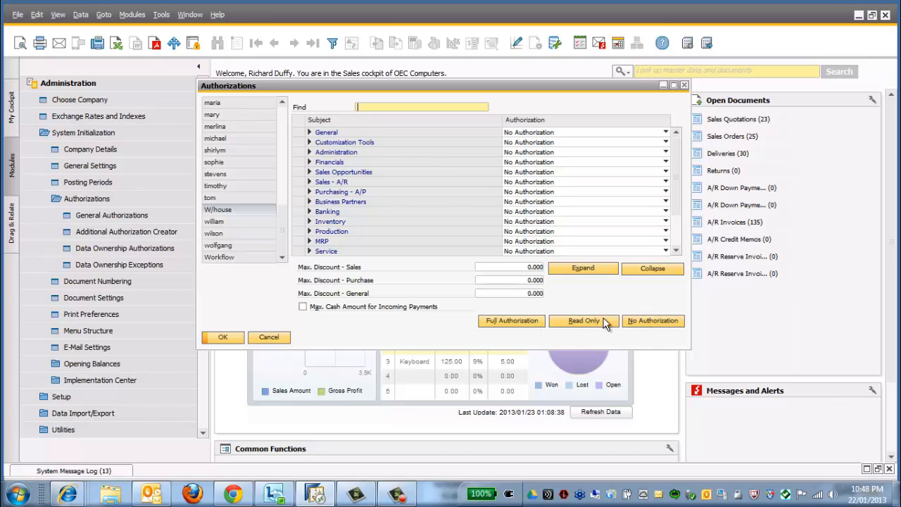
Grant W/house Full Authorization, set General to No Authorization, adjust Business Partners, and update.
click(511, 320)
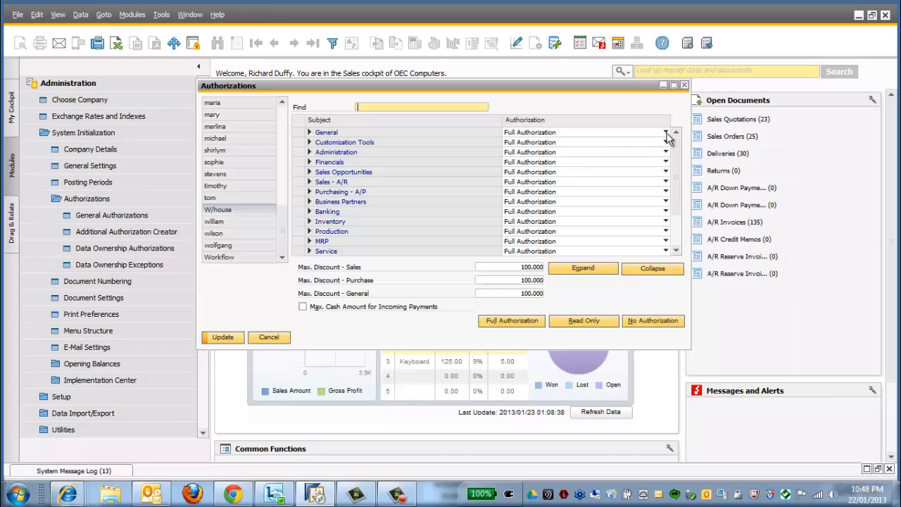
click(665, 141)
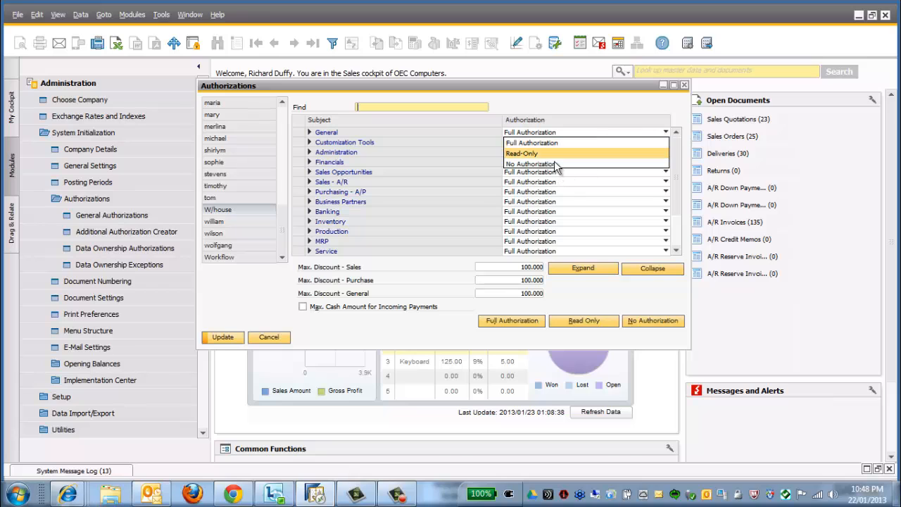
click(529, 163)
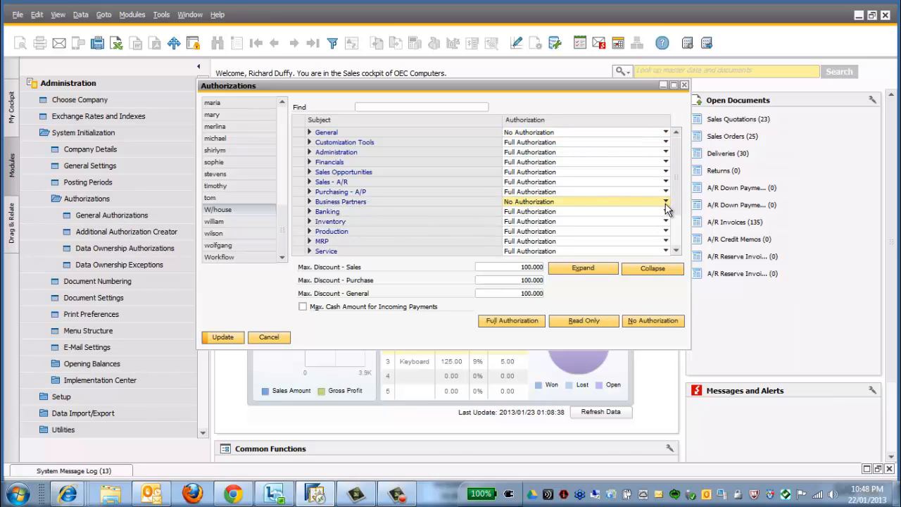
click(665, 201)
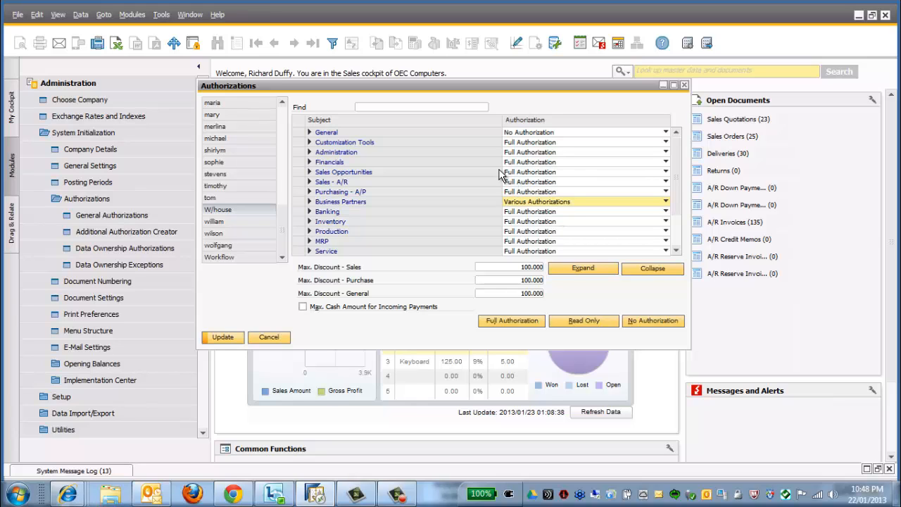
mouse_move(581, 232)
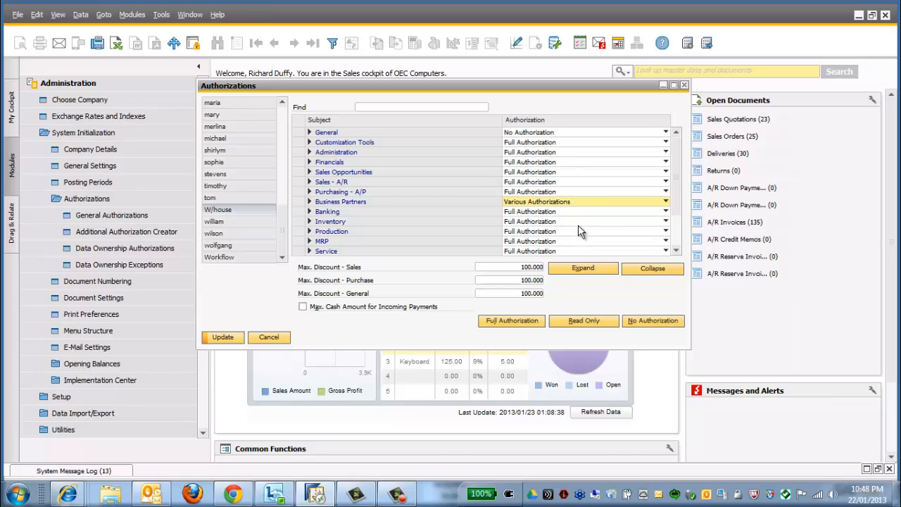
mouse_move(444, 314)
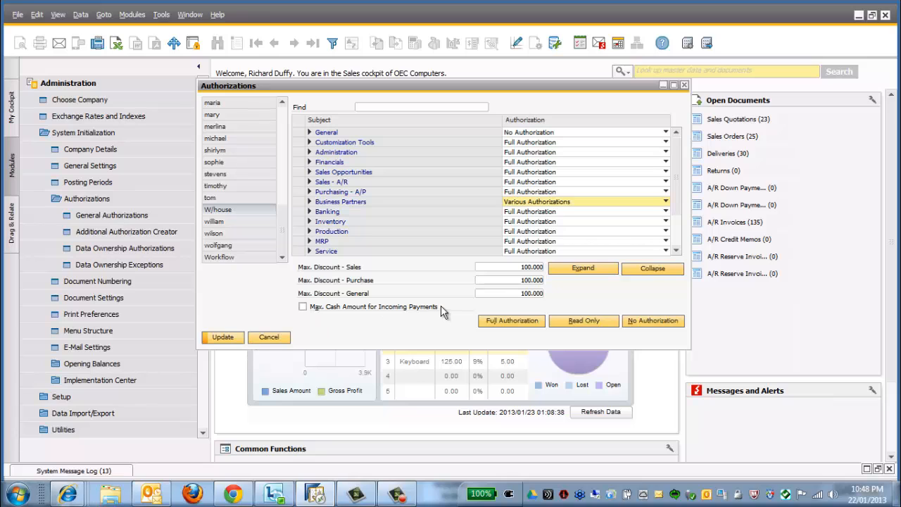
click(221, 337)
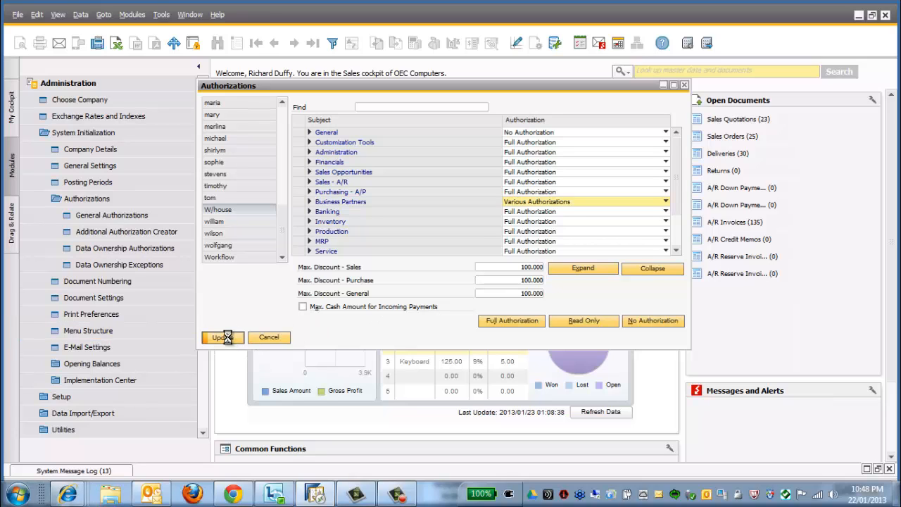
click(221, 337)
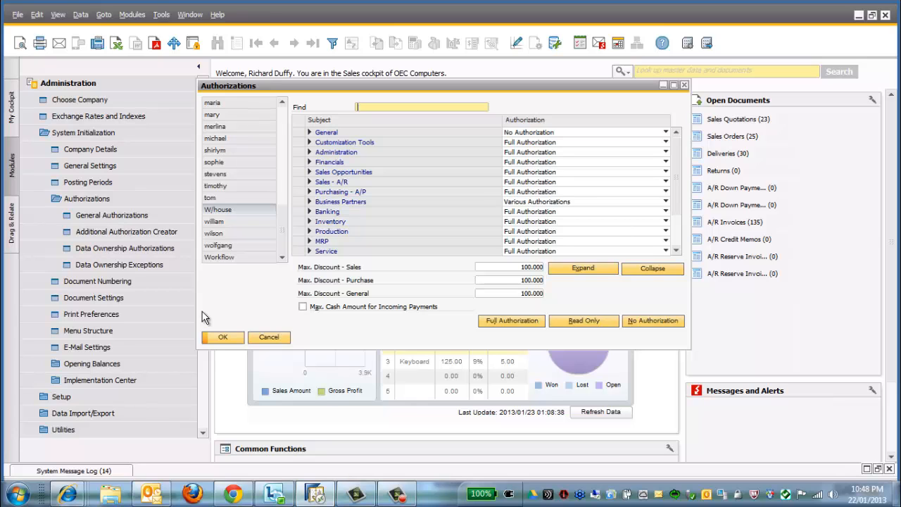
mouse_move(232, 232)
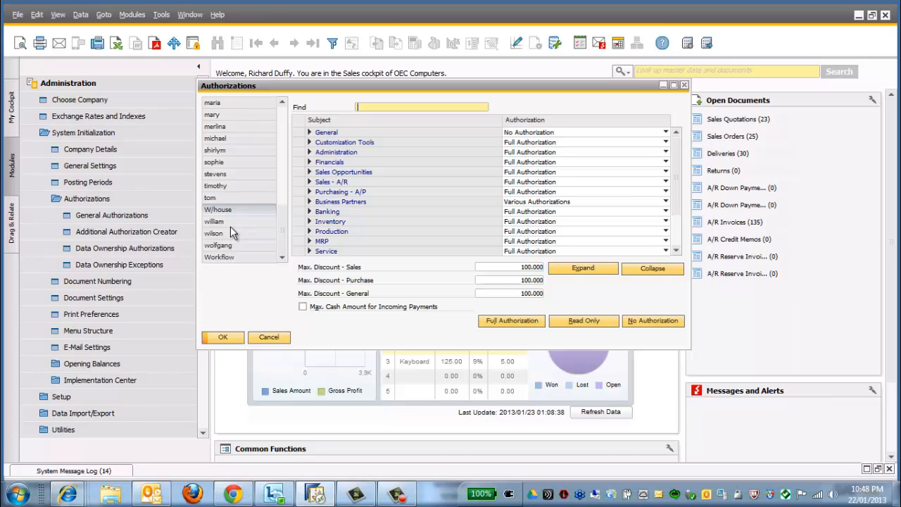
Review wilson's authorizations, then start copying W/house's authorizations onto wilson.
click(225, 221)
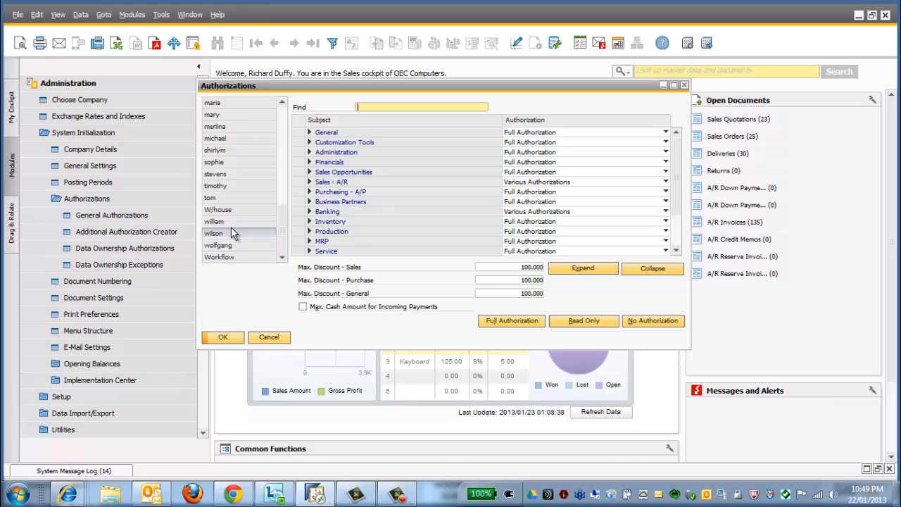
mouse_move(221, 237)
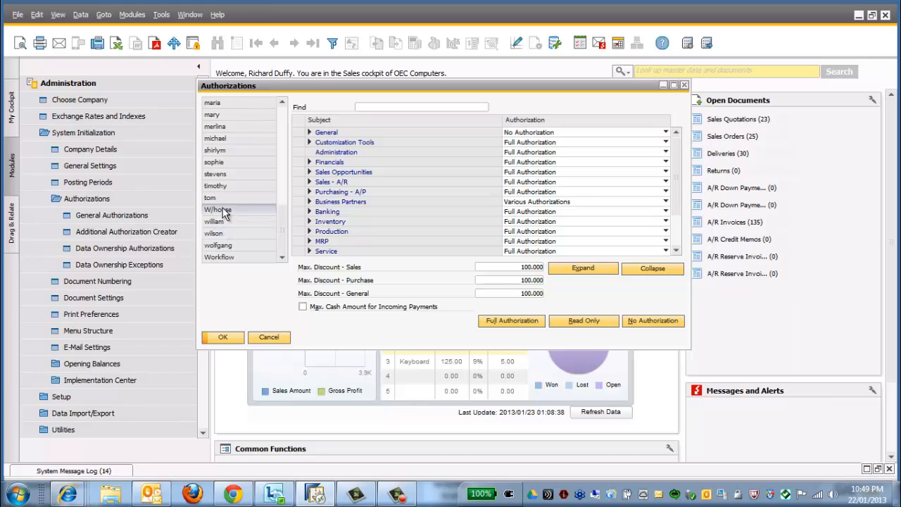
click(421, 107)
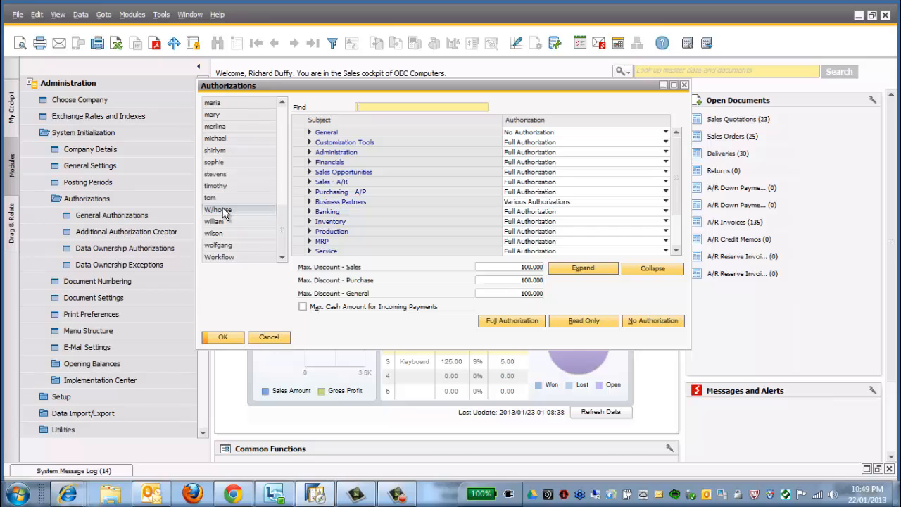
click(213, 233)
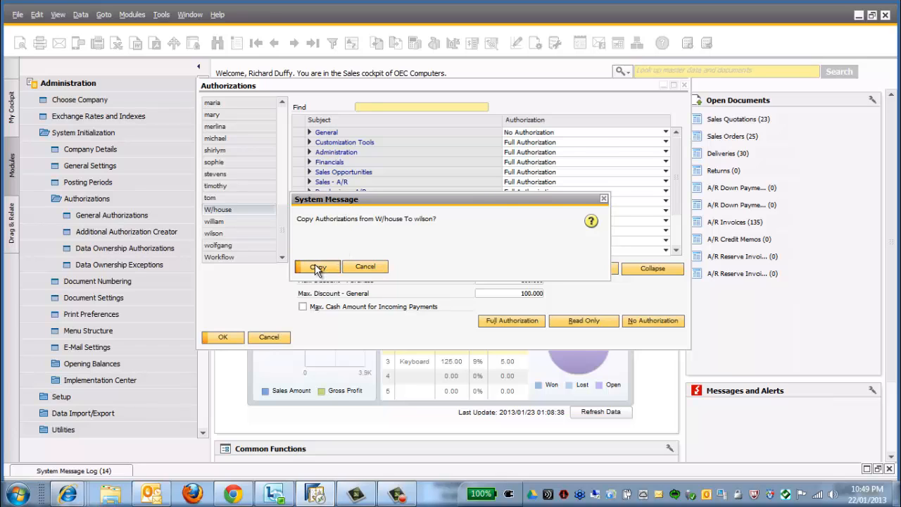
Confirm the copy to wilson, set MRP to No Authorization, update, and close.
click(317, 266)
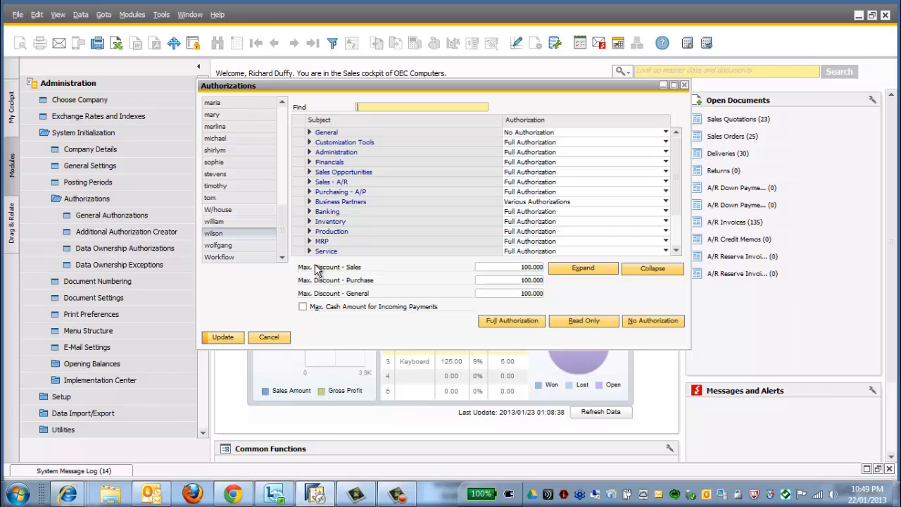
mouse_move(345, 225)
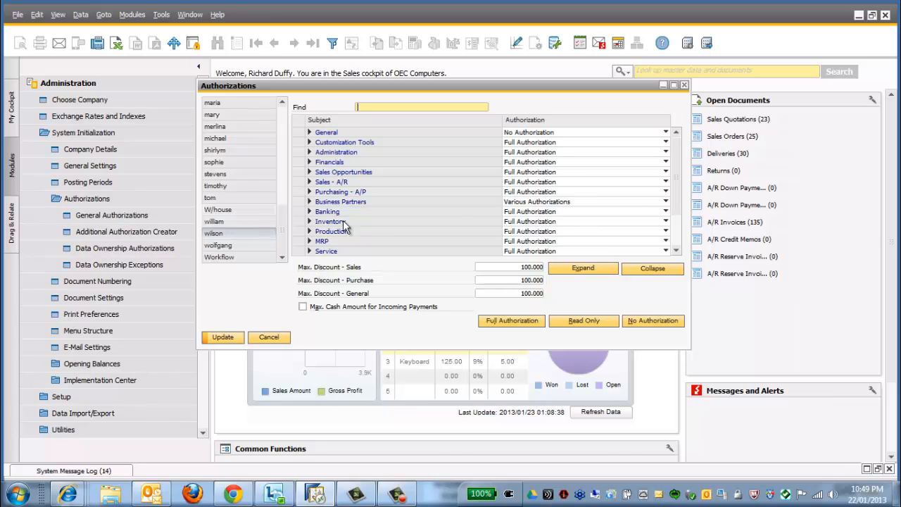
mouse_move(445, 211)
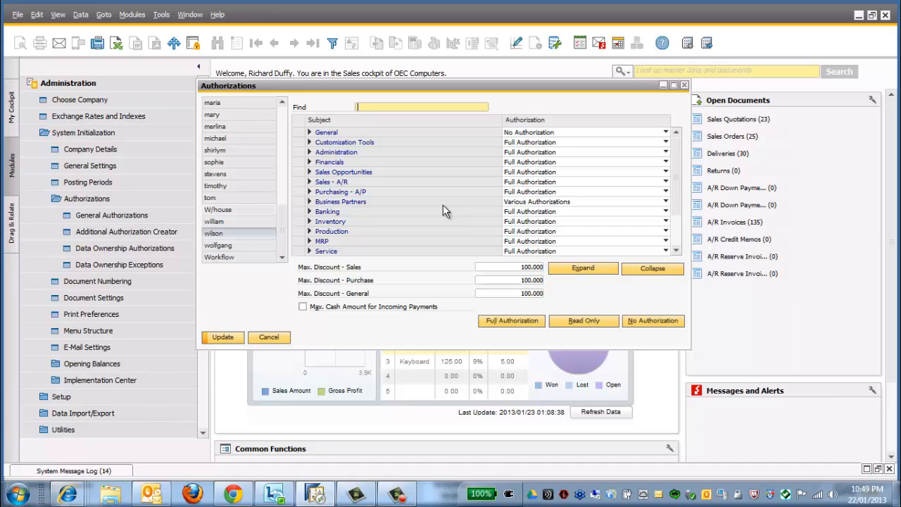
mouse_move(548, 229)
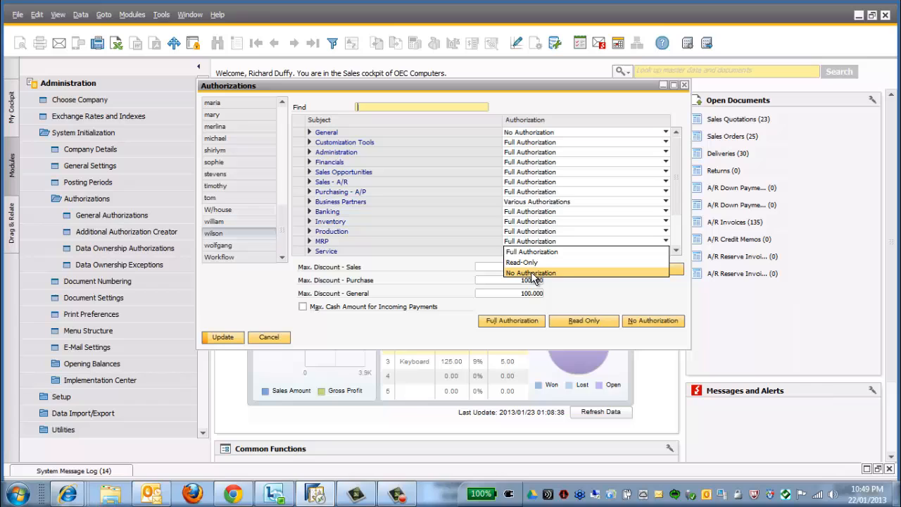
click(529, 272)
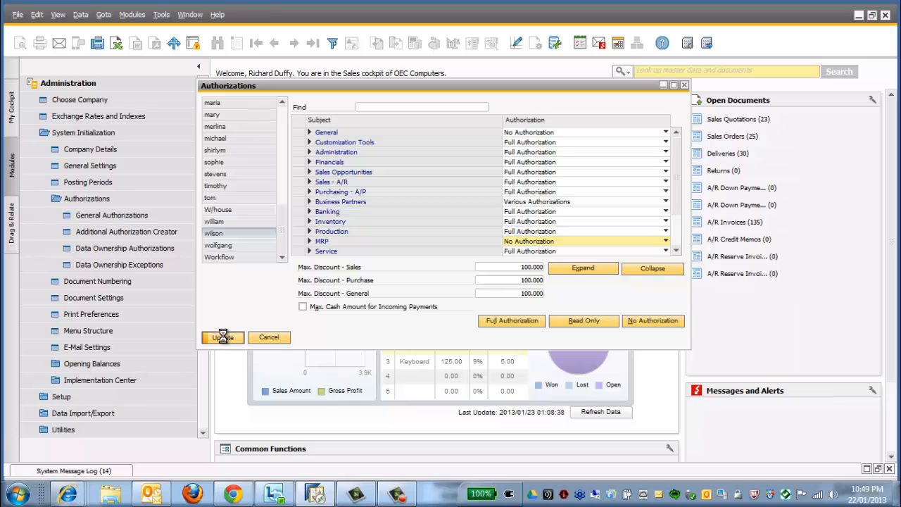
click(222, 337)
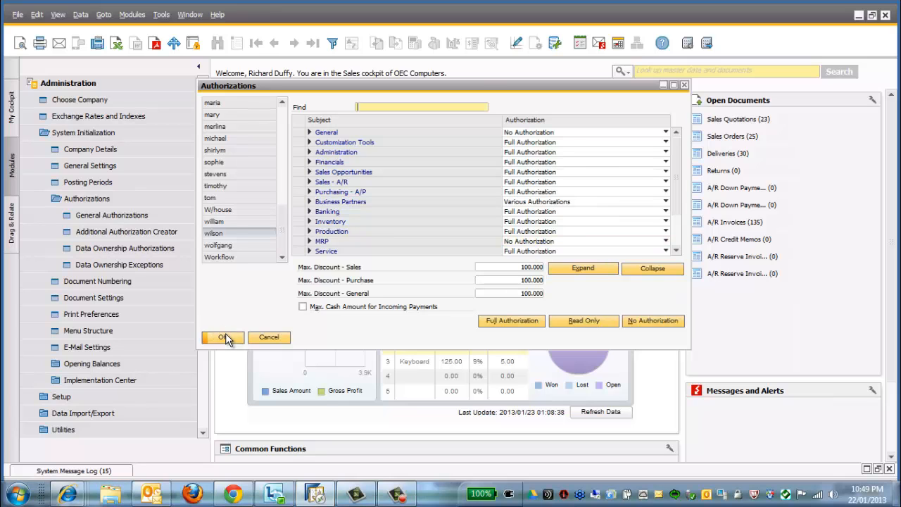
click(222, 337)
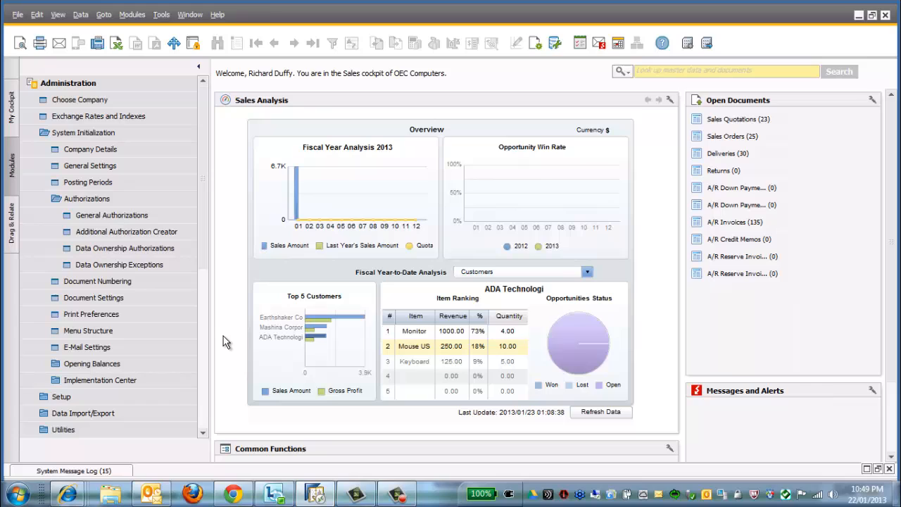